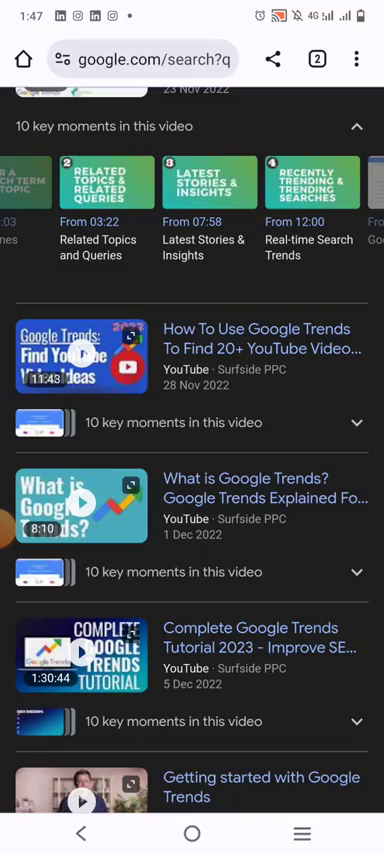
Search Freepik for 'Eno text effects' from the site's search bar
click(160, 58)
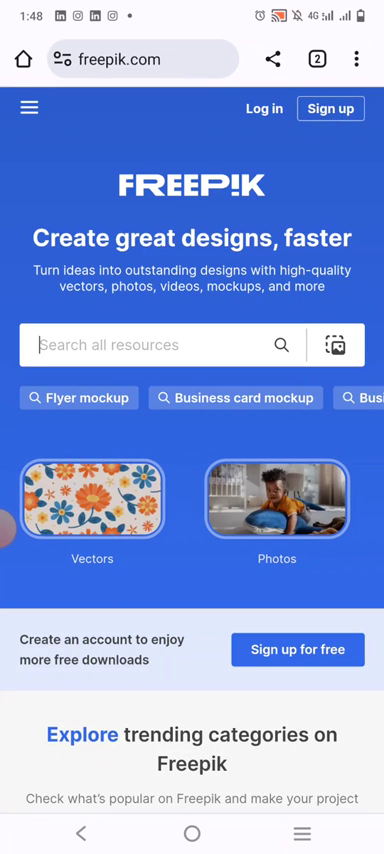
click(150, 344)
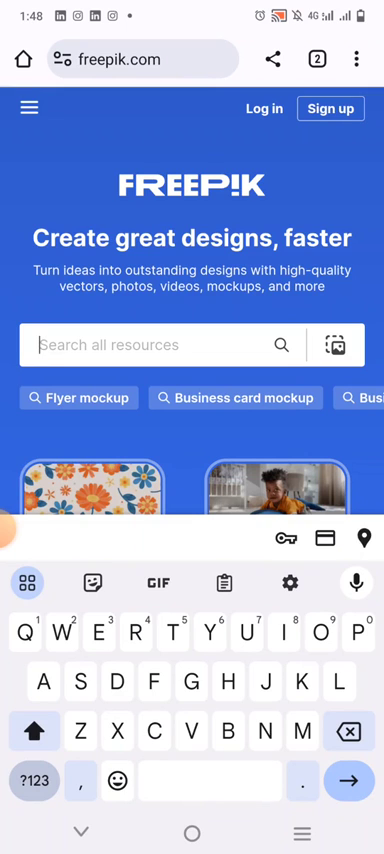
text(E)
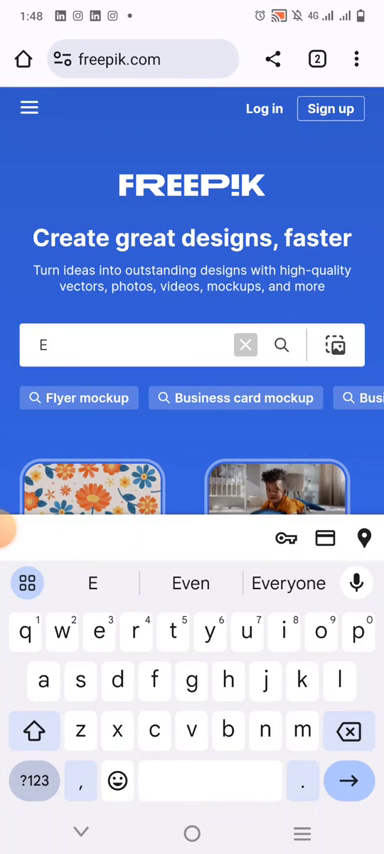
text(no)
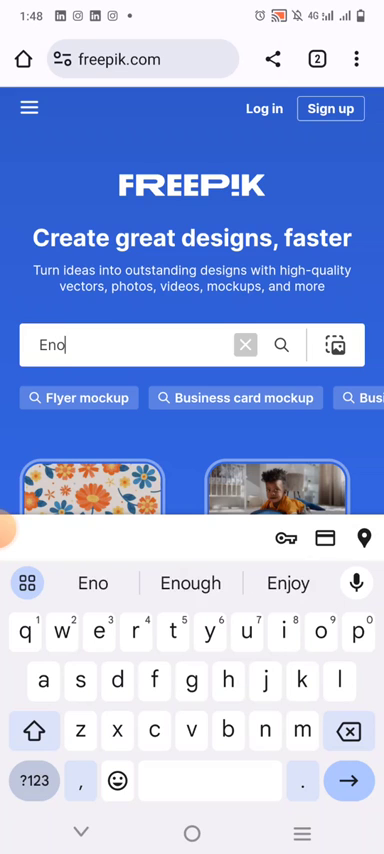
text(t xt)
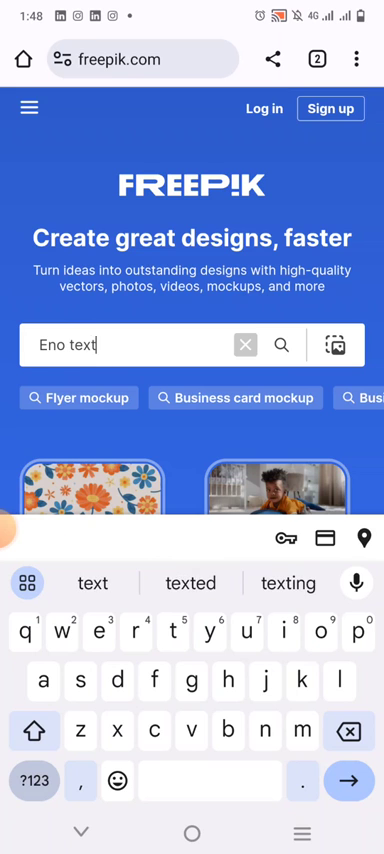
text(effects)
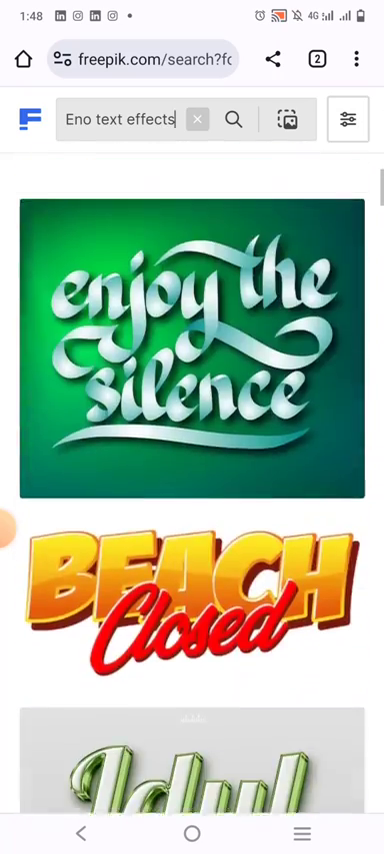
Scroll down through the text-effect search results
scroll(down, 3)
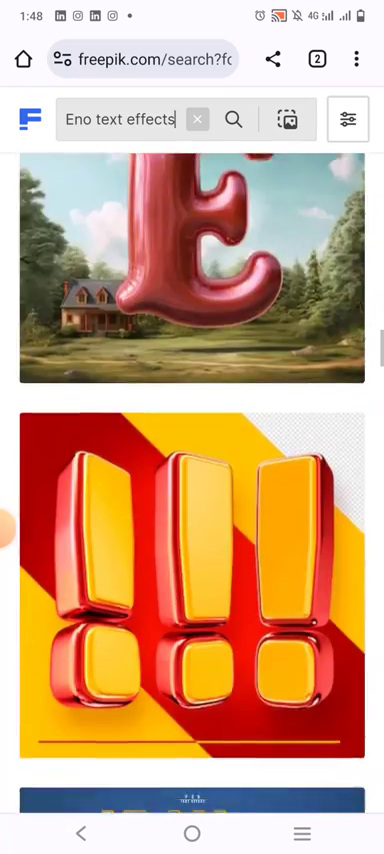
scroll(down, 3)
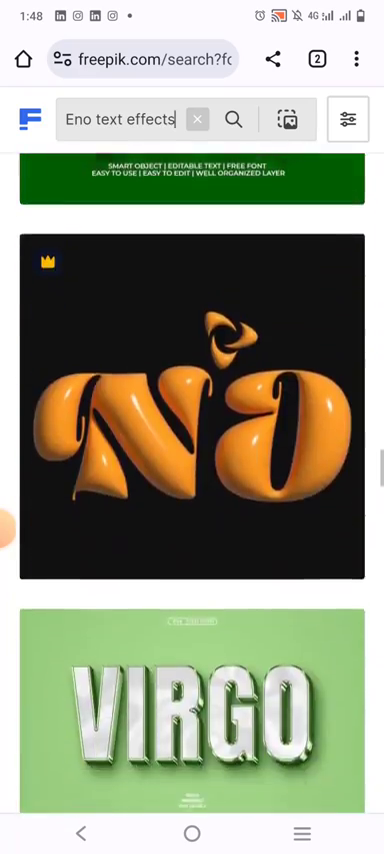
scroll(down, 3)
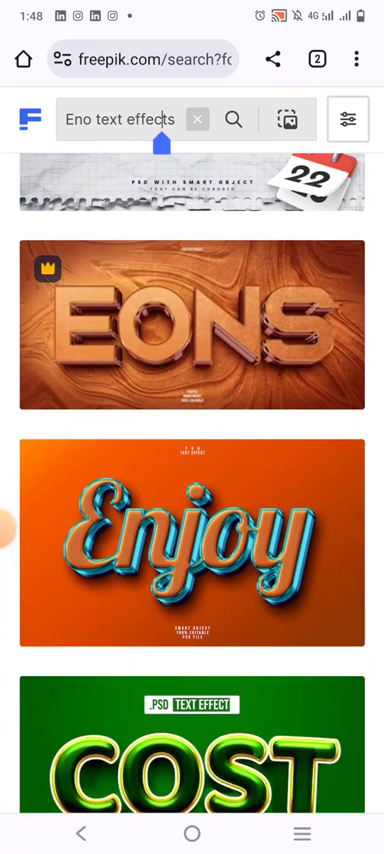
Search 'Hyper text' instead and start downloading the free Hyper Active PSD
double_click(120, 118)
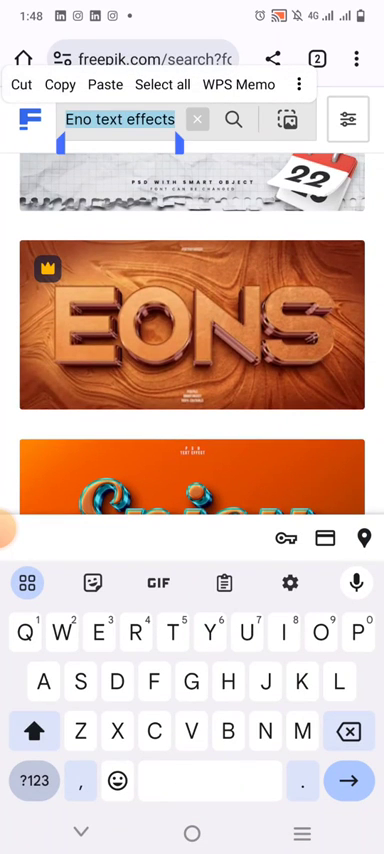
text(Hyper text)
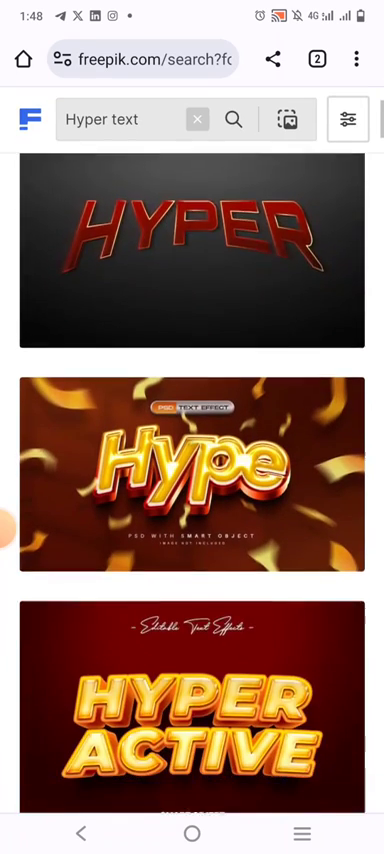
scroll(down, 3)
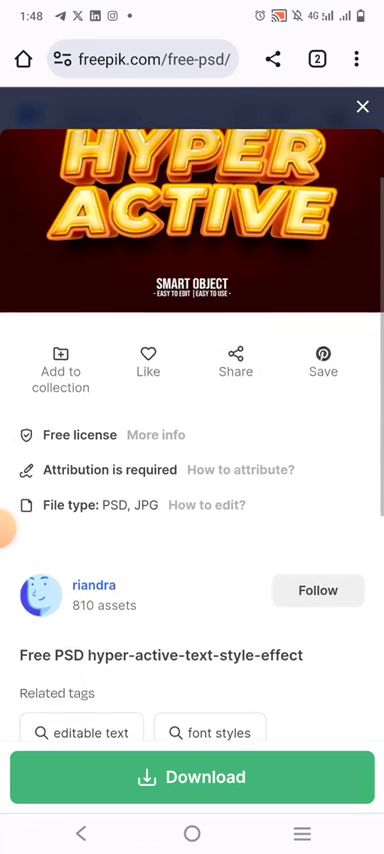
scroll(down, 3)
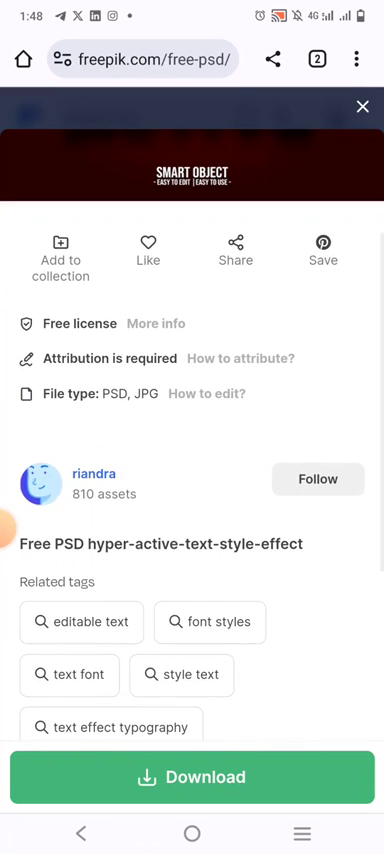
click(192, 776)
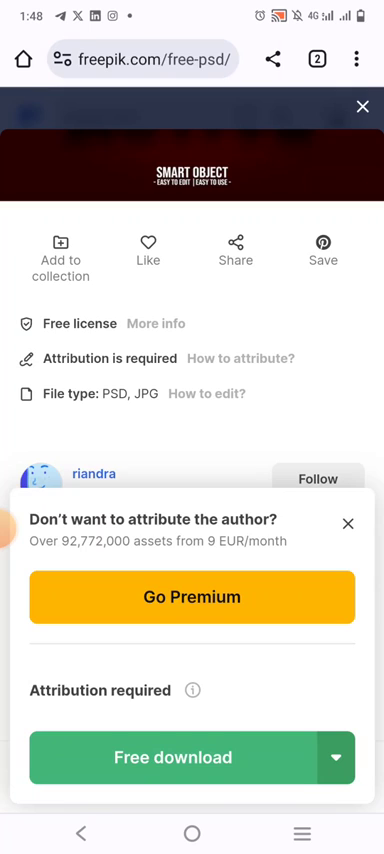
Download the PSD for free, then navigate the browser to photopea.com
click(346, 524)
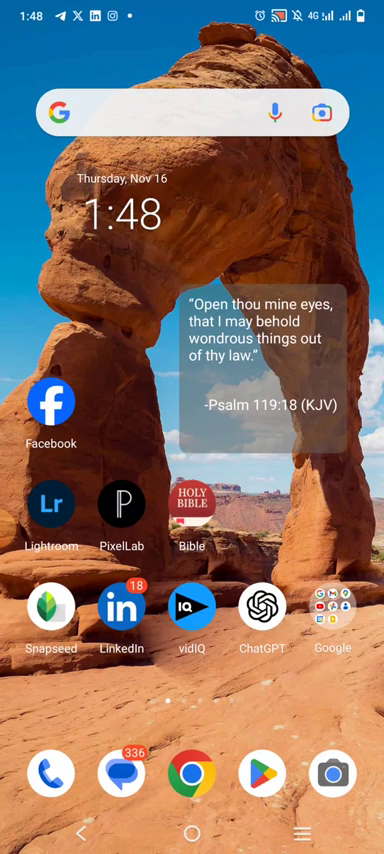
click(192, 772)
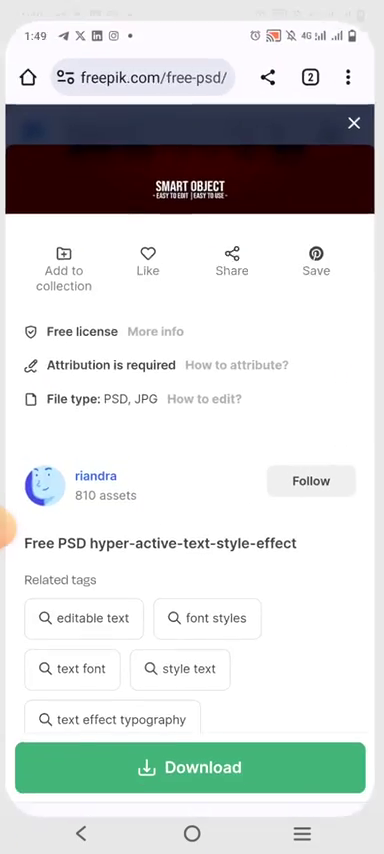
click(140, 76)
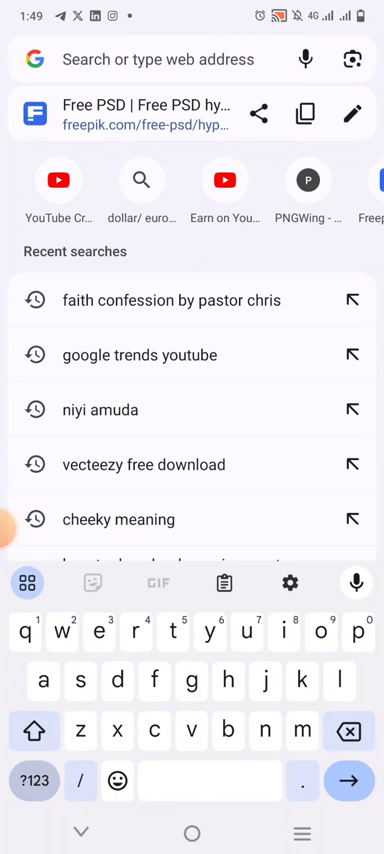
text(photopea.com)
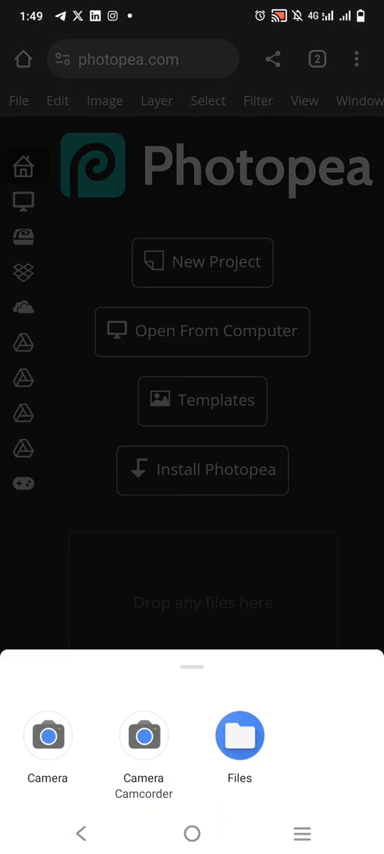
Load the downloaded 358.psd Hyper Active template from the phone's files
click(240, 736)
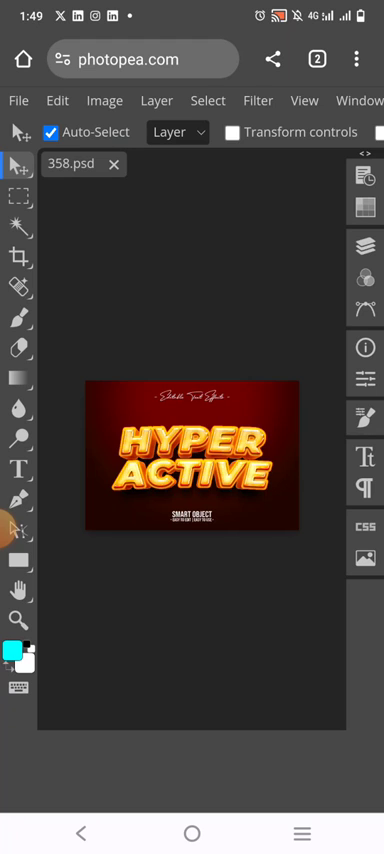
Enter the '<< Double Click to Change' smart-object text layer from the layer list
click(364, 244)
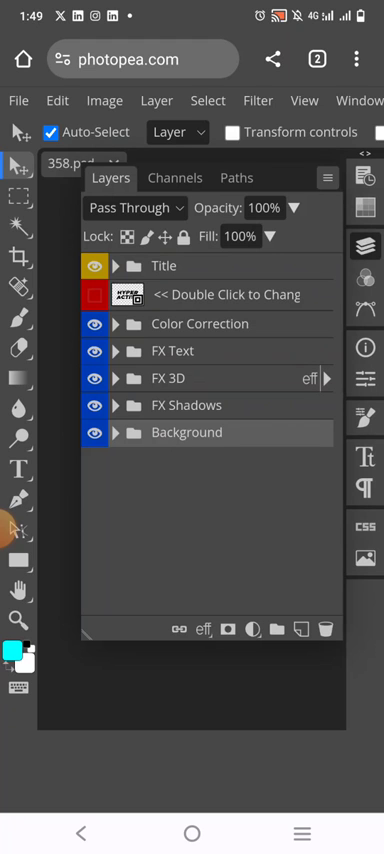
double_click(230, 294)
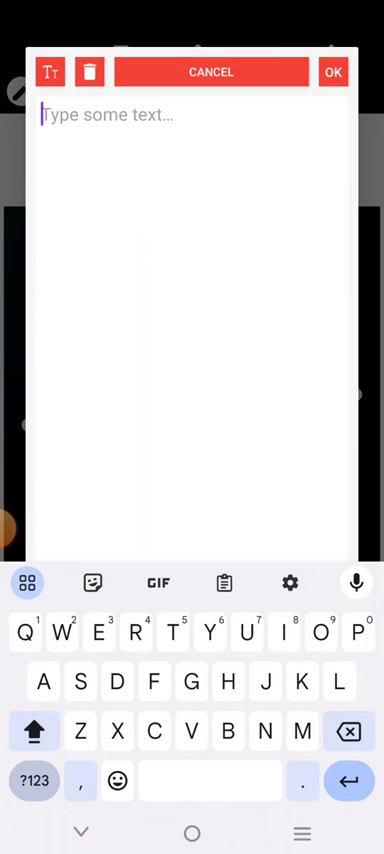
Add the word TEXT to the canvas and give it a different font from the list
text(TEXT)
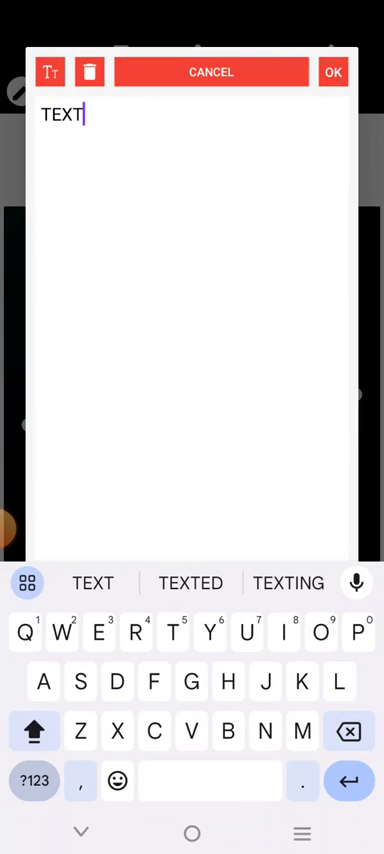
click(332, 72)
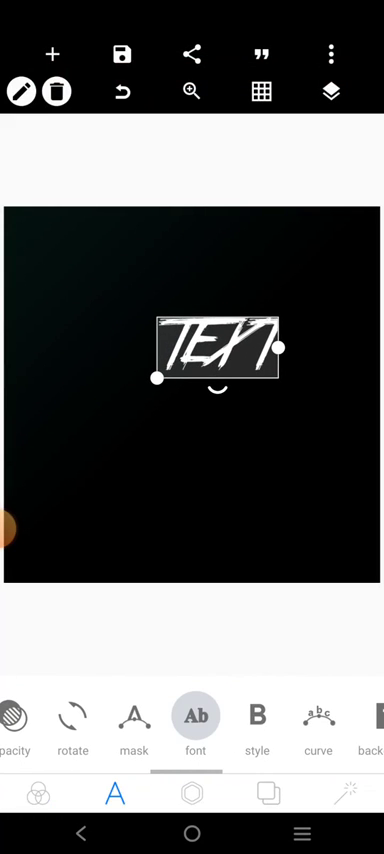
click(200, 718)
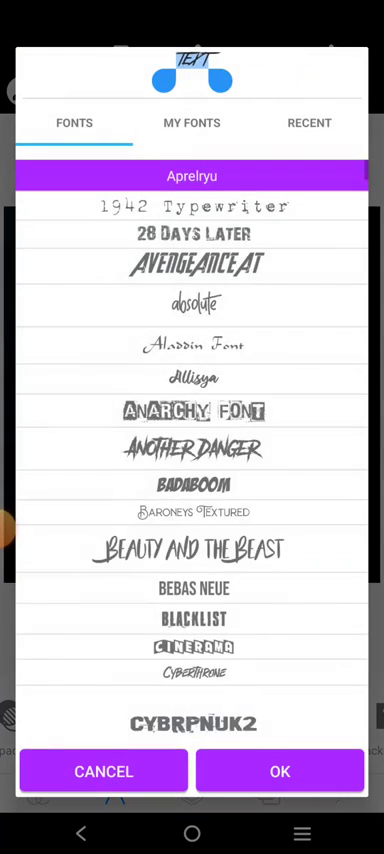
click(308, 124)
text(EFFECT)
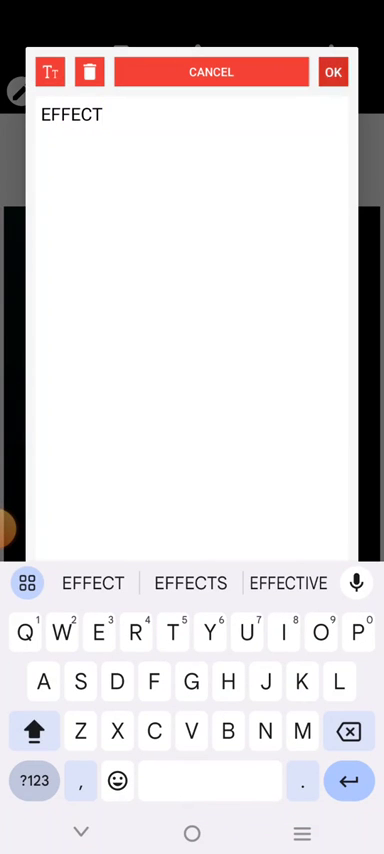
Confirm the word EFFECT as the second text layer
click(332, 72)
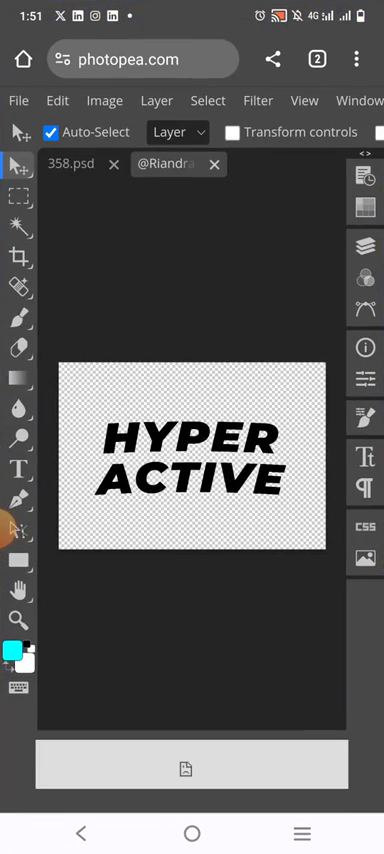
Delete the HYPER ACTIVE text layer from the smart object's layer list
click(364, 246)
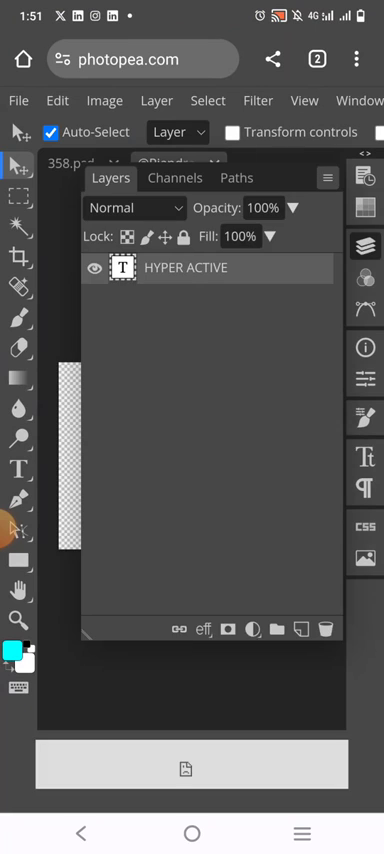
click(92, 268)
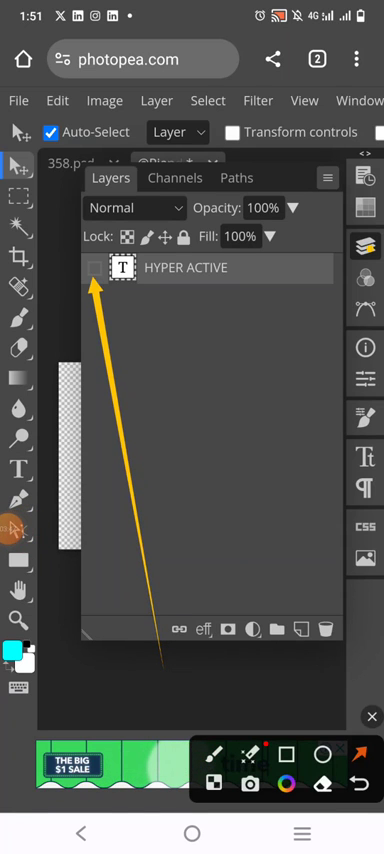
click(96, 268)
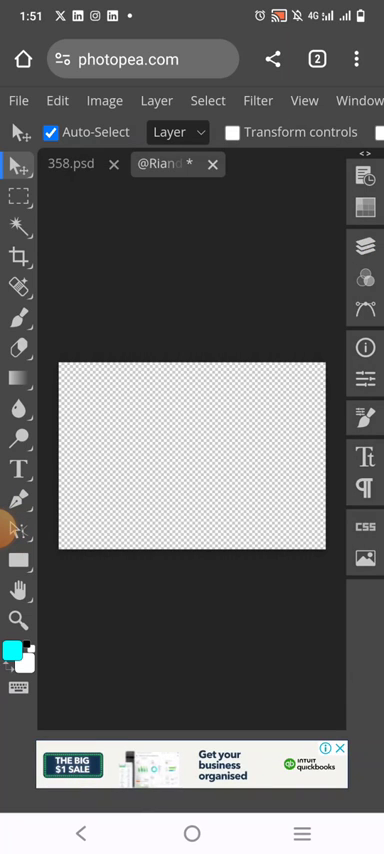
Place the TEXT EFFECT image from the phone's files via File > Open & Place
click(16, 100)
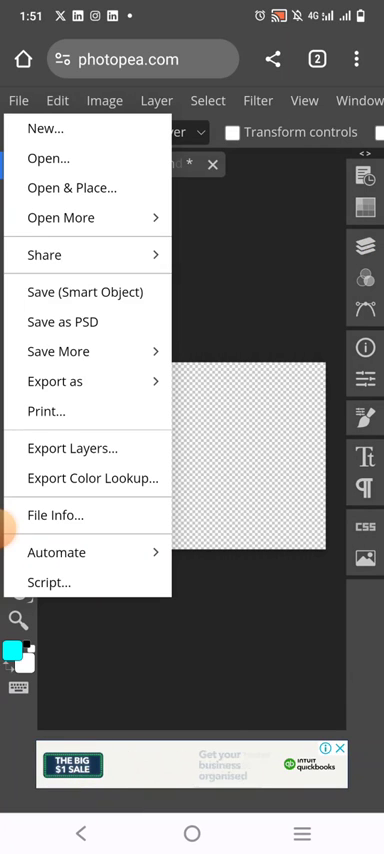
click(48, 158)
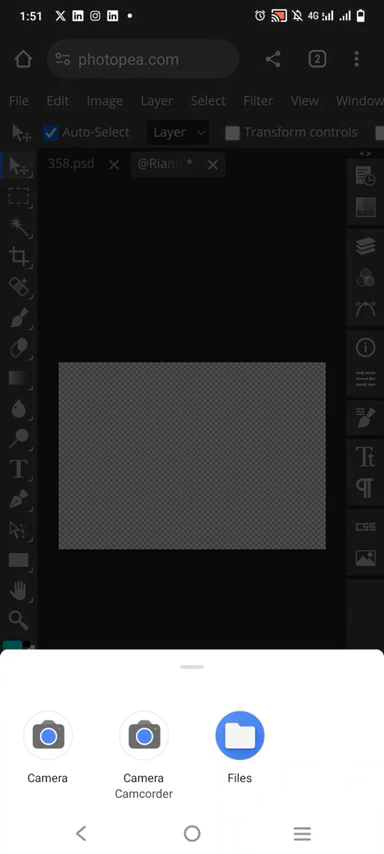
click(238, 736)
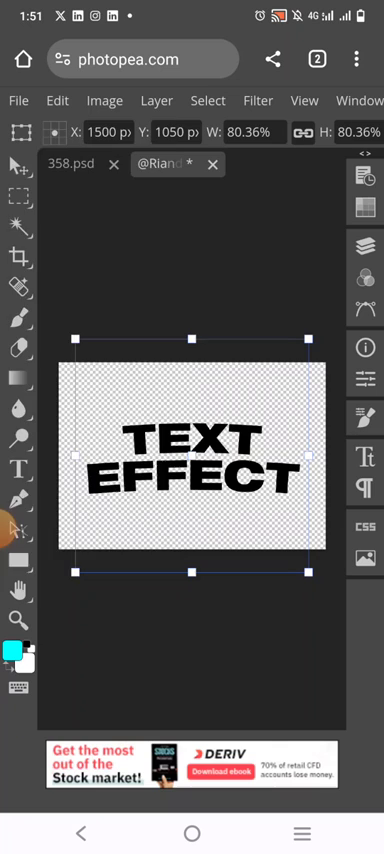
click(16, 100)
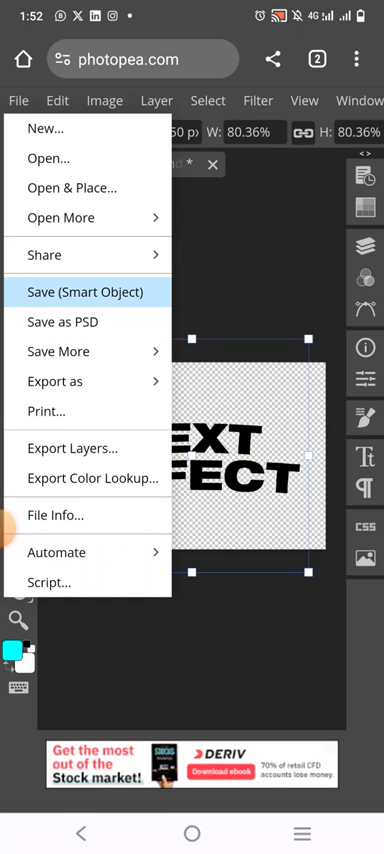
click(88, 292)
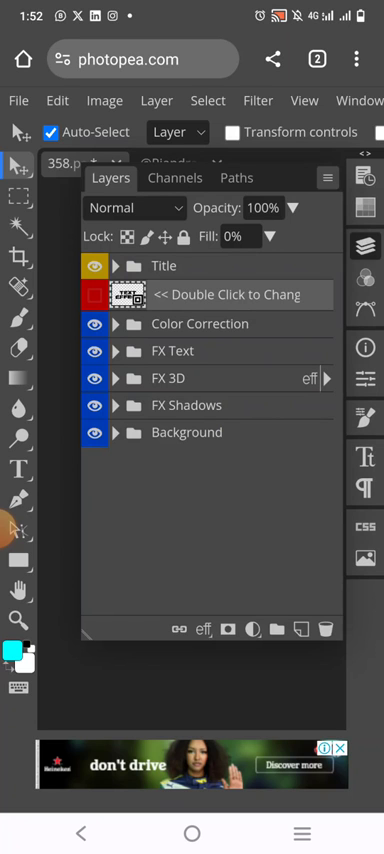
Hide the FX Shadows and Background layers and return to the full canvas view
click(92, 432)
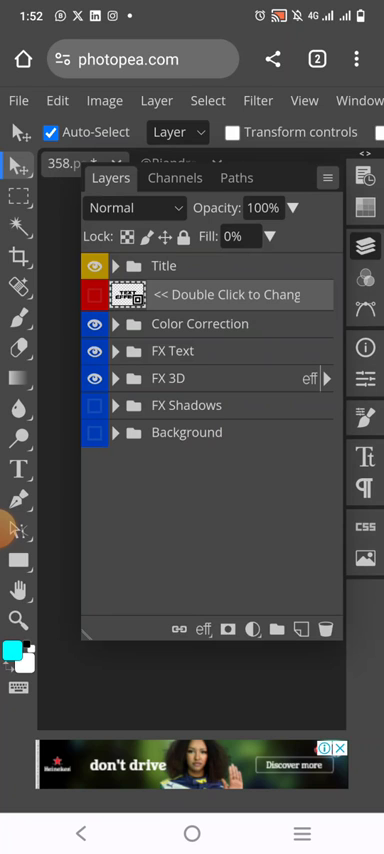
click(92, 264)
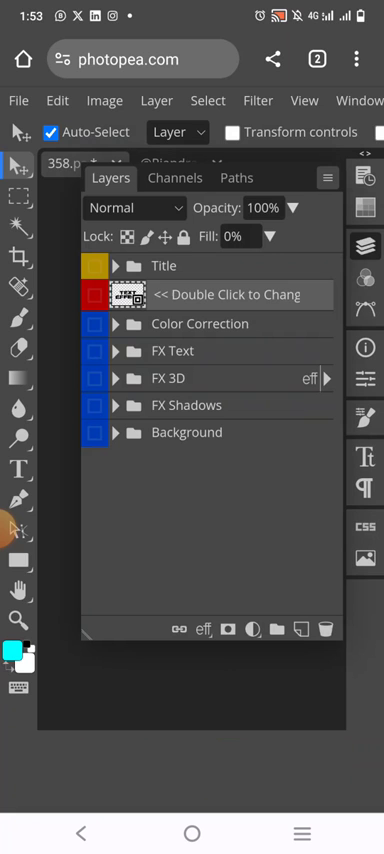
click(96, 378)
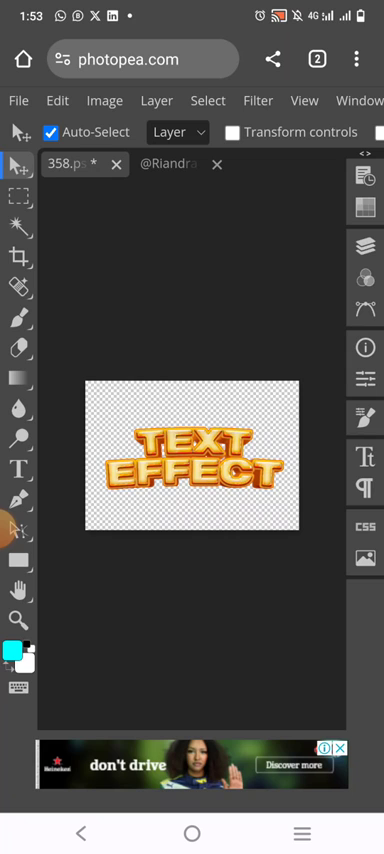
click(144, 58)
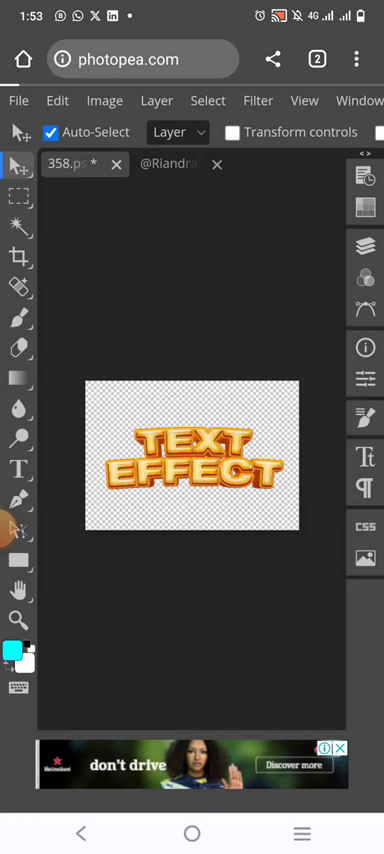
Close the finished template and browse the phone's files for the EONS PSD template
click(116, 164)
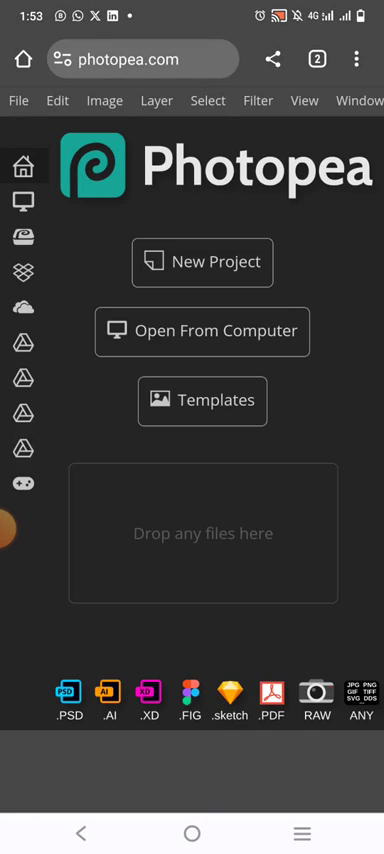
click(18, 100)
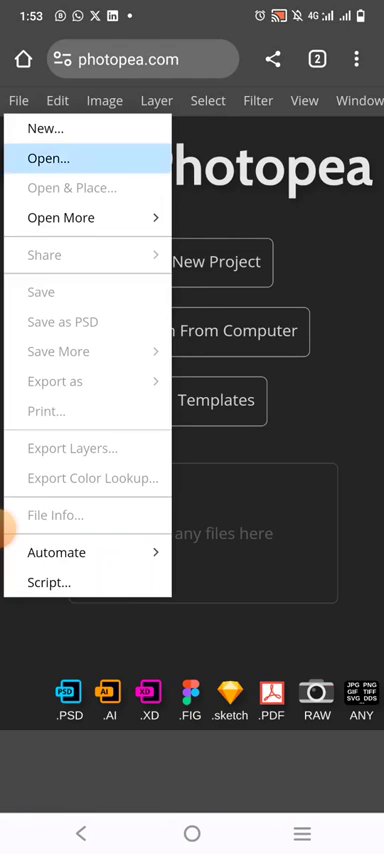
click(48, 158)
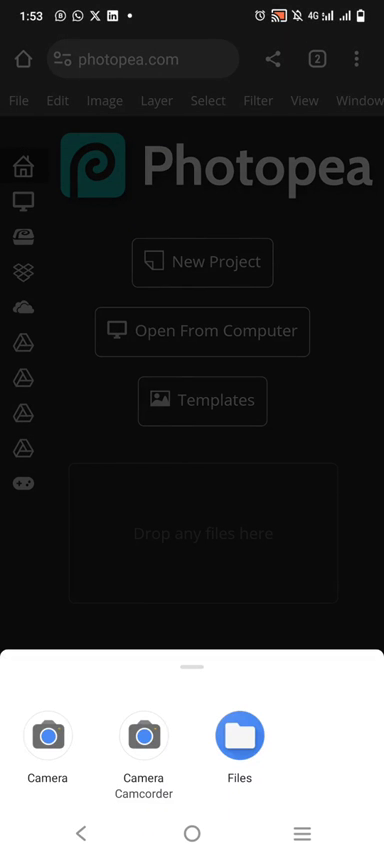
click(238, 736)
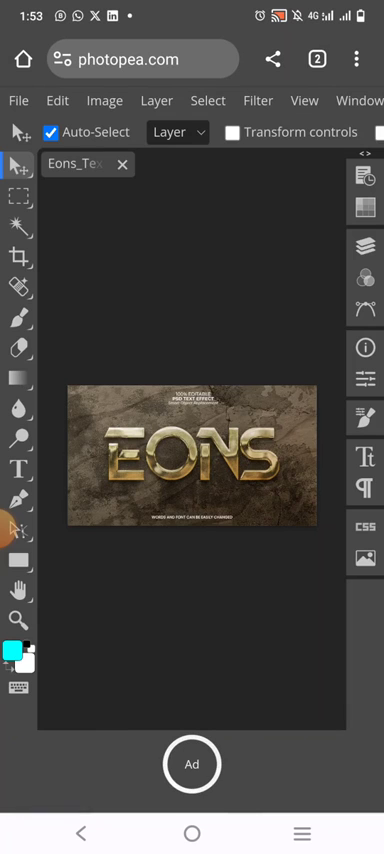
Enter the EONS smart object and delete its YOUR TEXT HERE placeholder layer
click(366, 250)
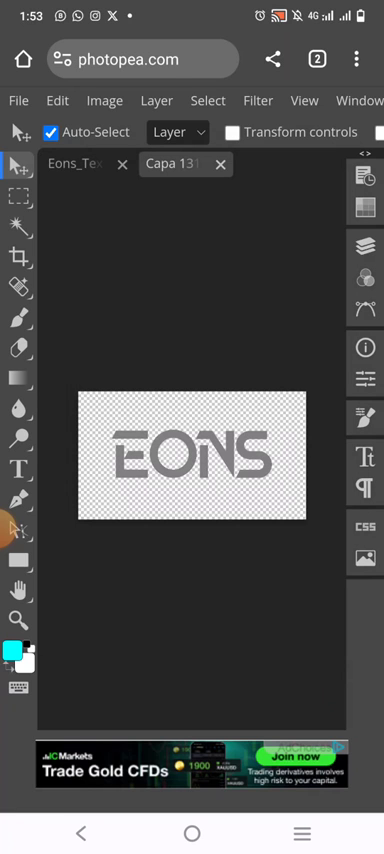
click(366, 244)
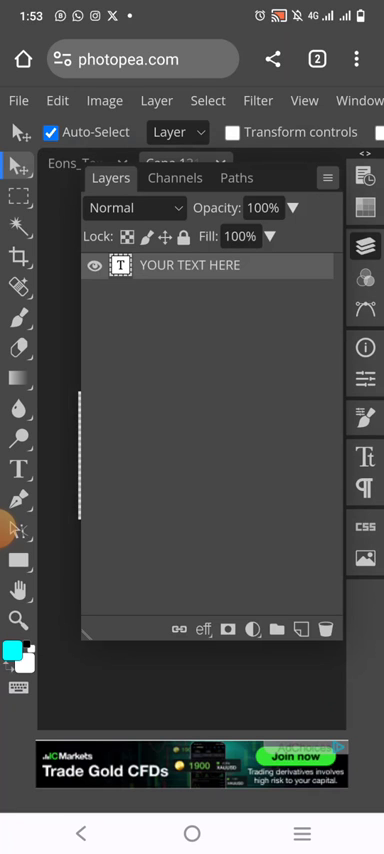
click(92, 264)
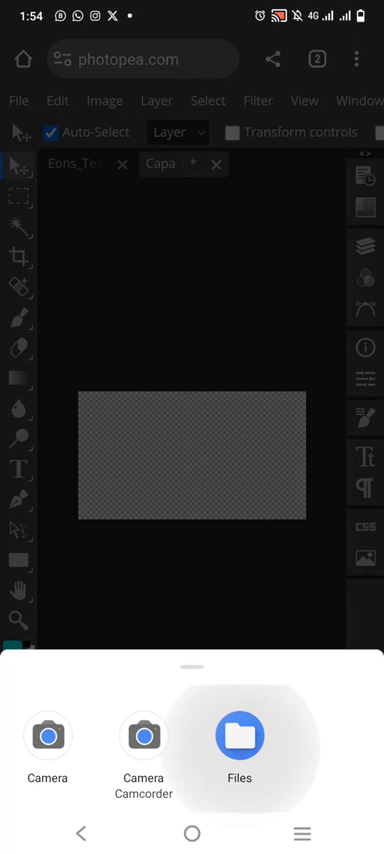
Place the TEXT EFFECT image from the phone's files into the smart object and confirm it
click(240, 736)
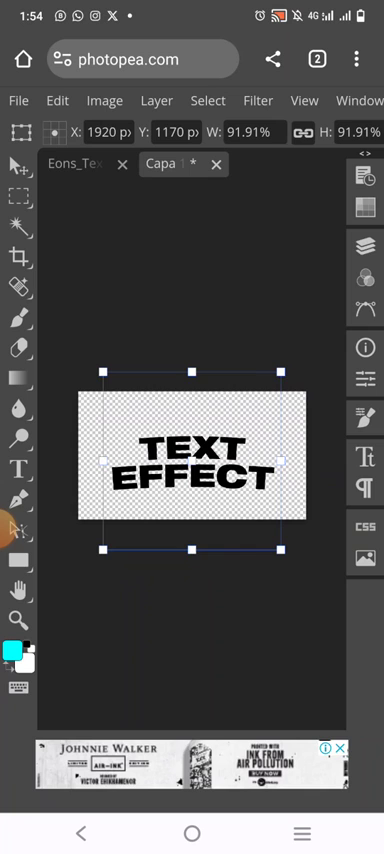
click(18, 100)
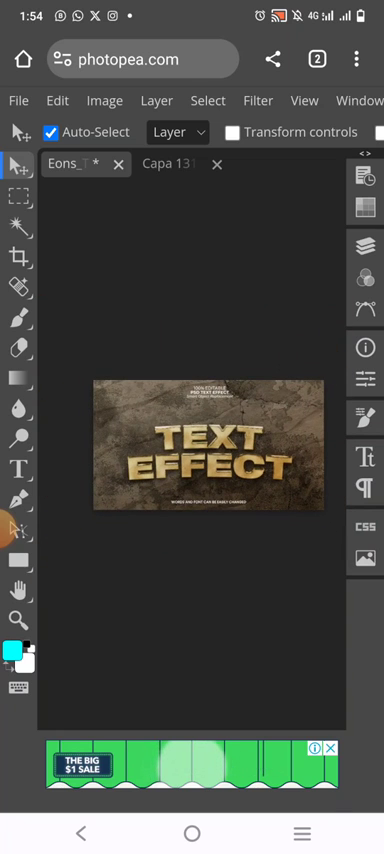
Hide the Background layer so the gold TEXT EFFECT lettering sits on transparency
click(366, 246)
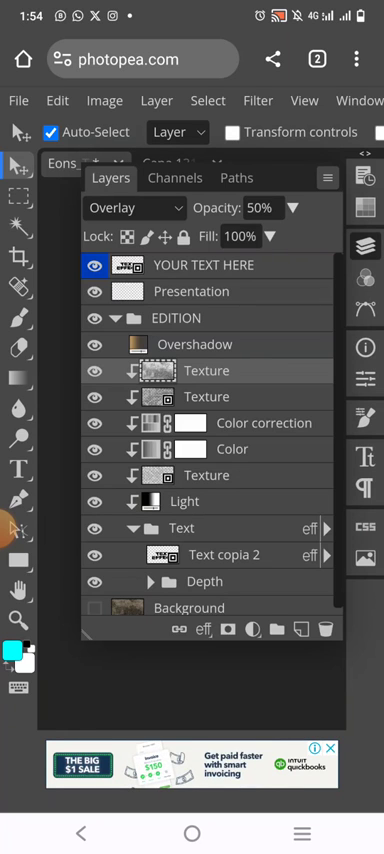
click(96, 344)
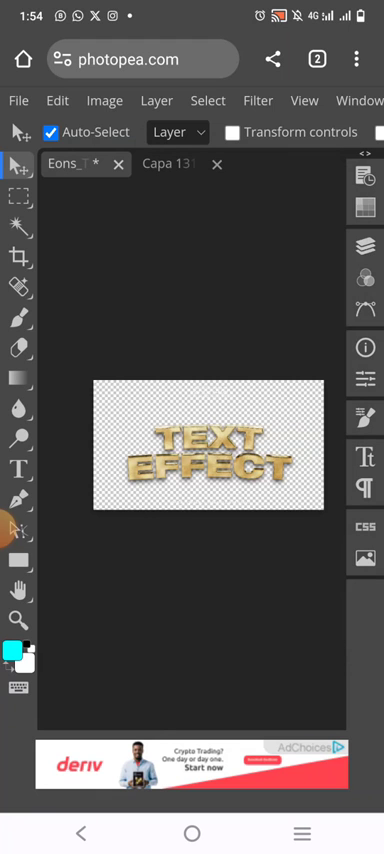
click(364, 244)
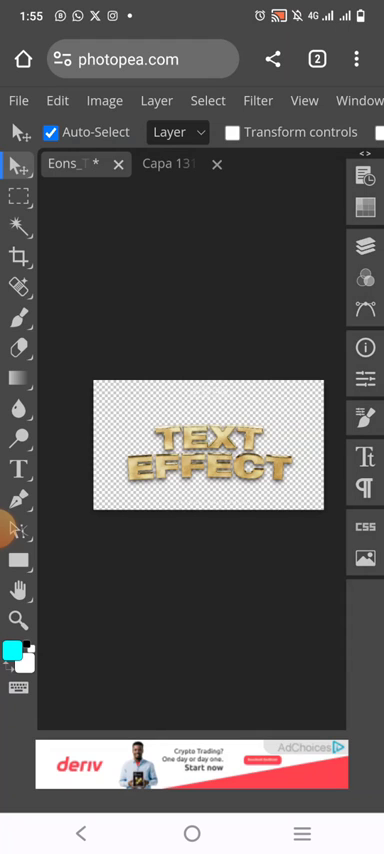
Export the gold TEXT EFFECT design as a PNG and view the downloaded image
click(16, 100)
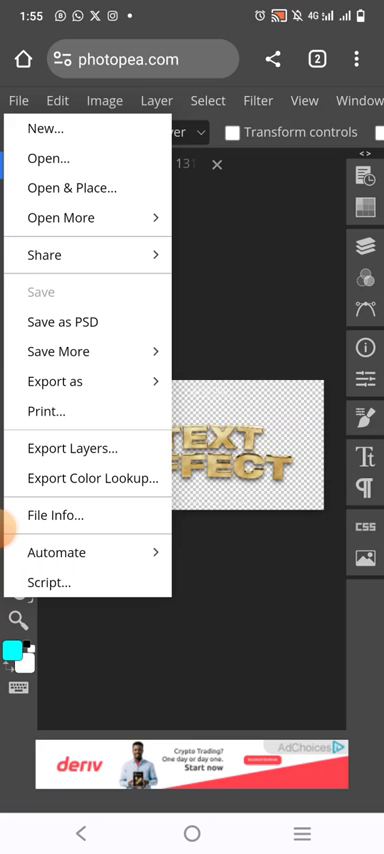
click(56, 380)
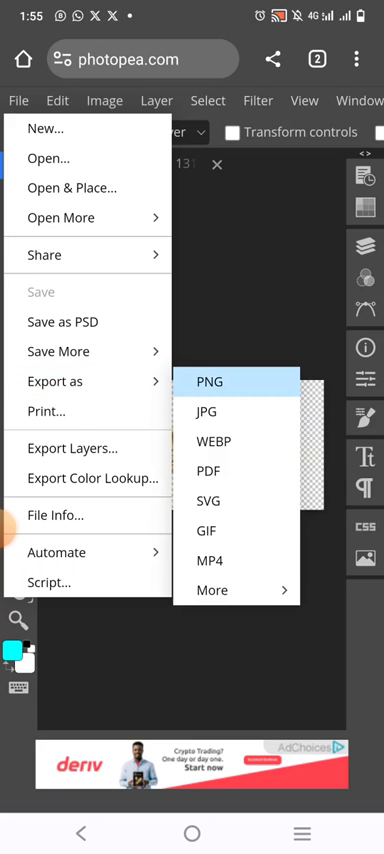
click(208, 380)
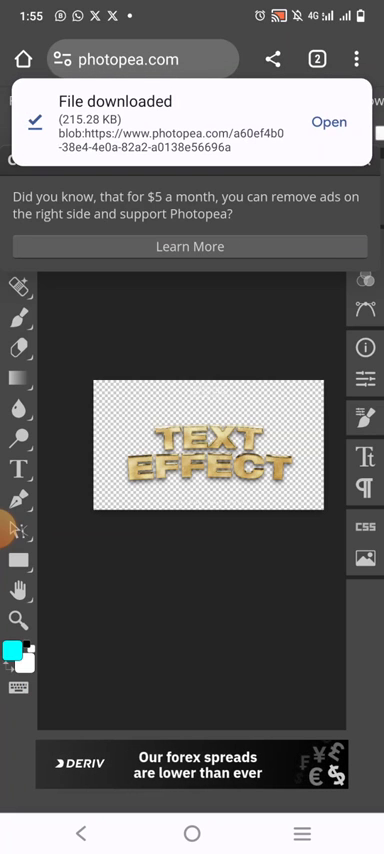
click(328, 120)
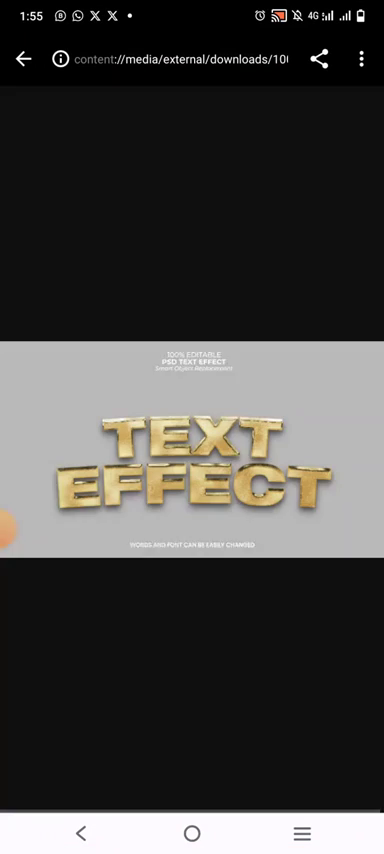